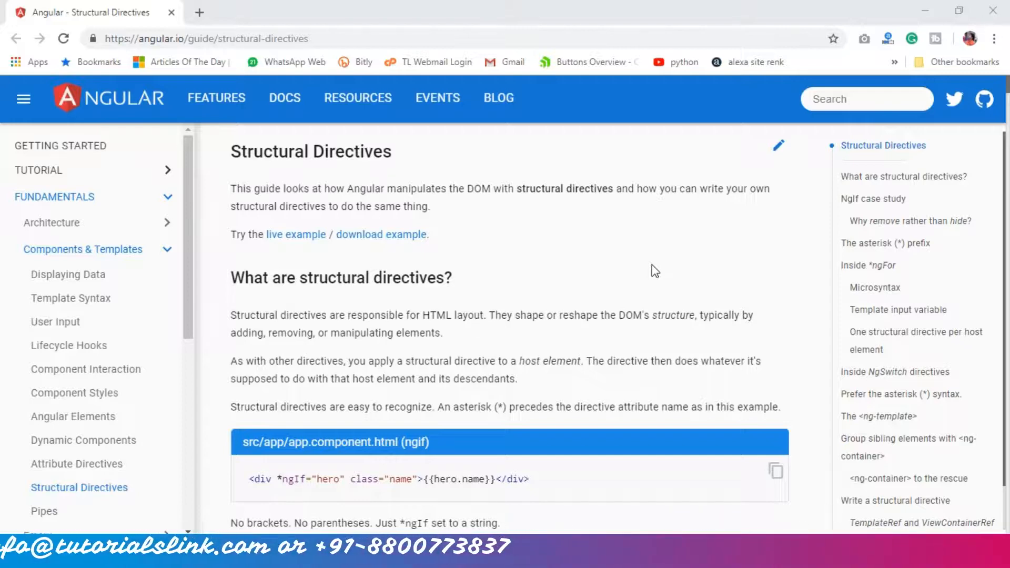
mouse_move(305, 179)
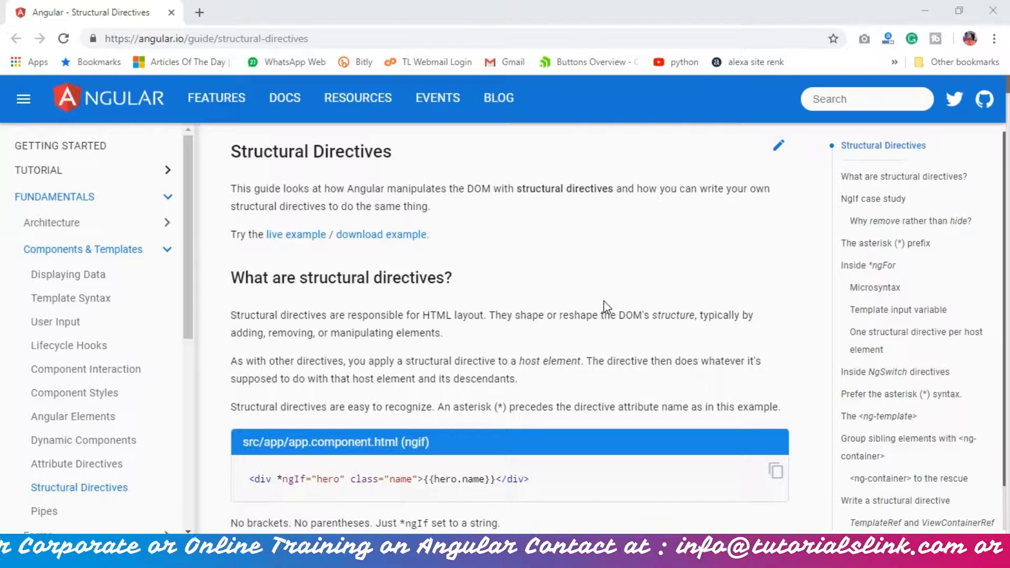
mouse_move(3, 153)
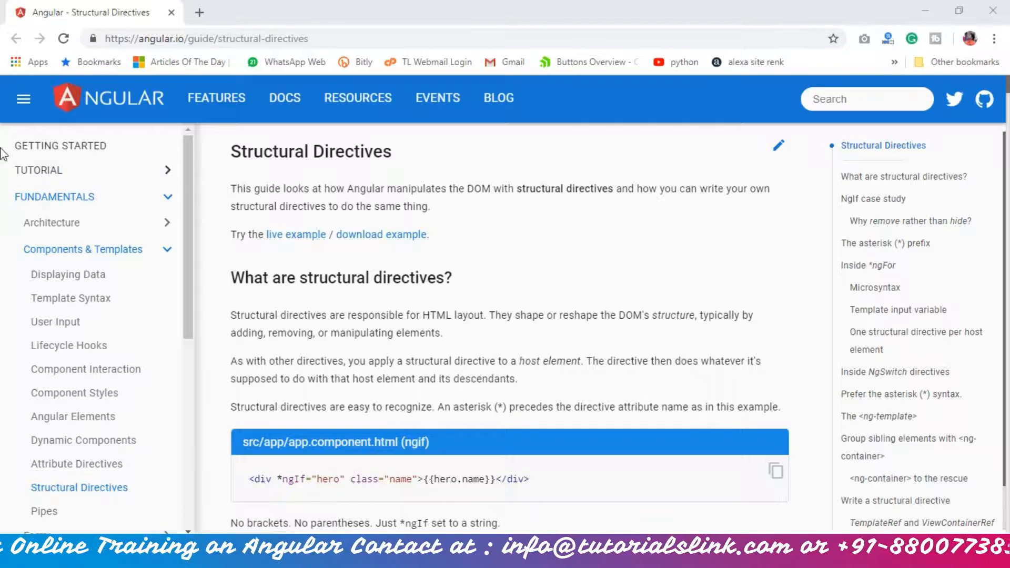
mouse_move(280, 305)
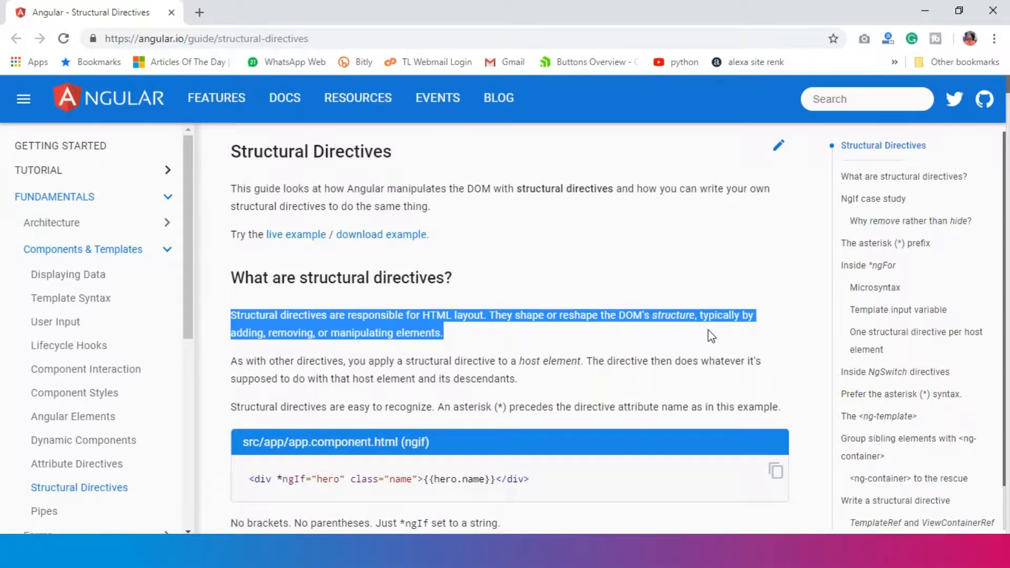
mouse_move(636, 359)
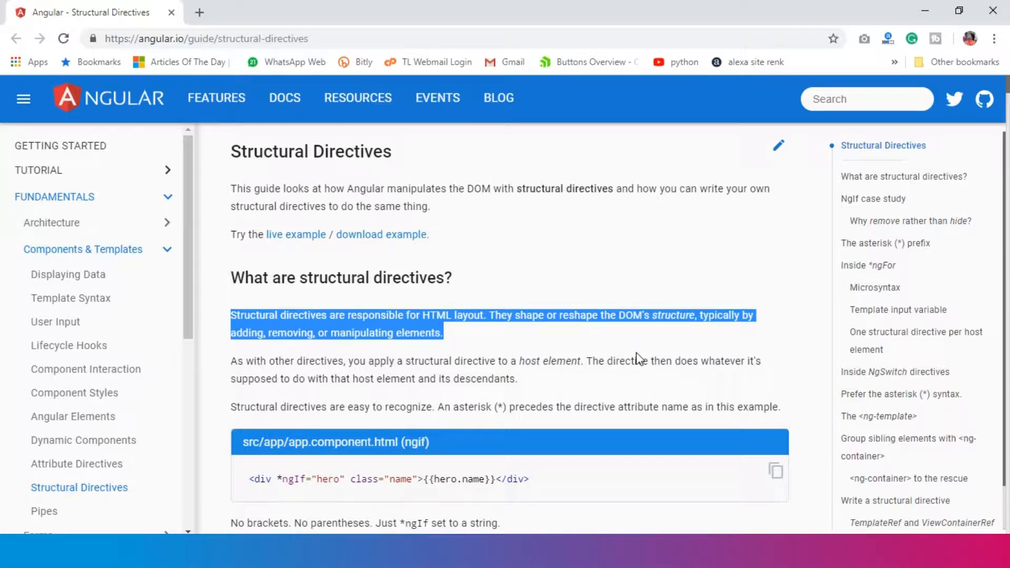
Step: Clear the layout-paragraph selection and scroll down to the asterisk (*) sentence about structural directives
left_click(508, 346)
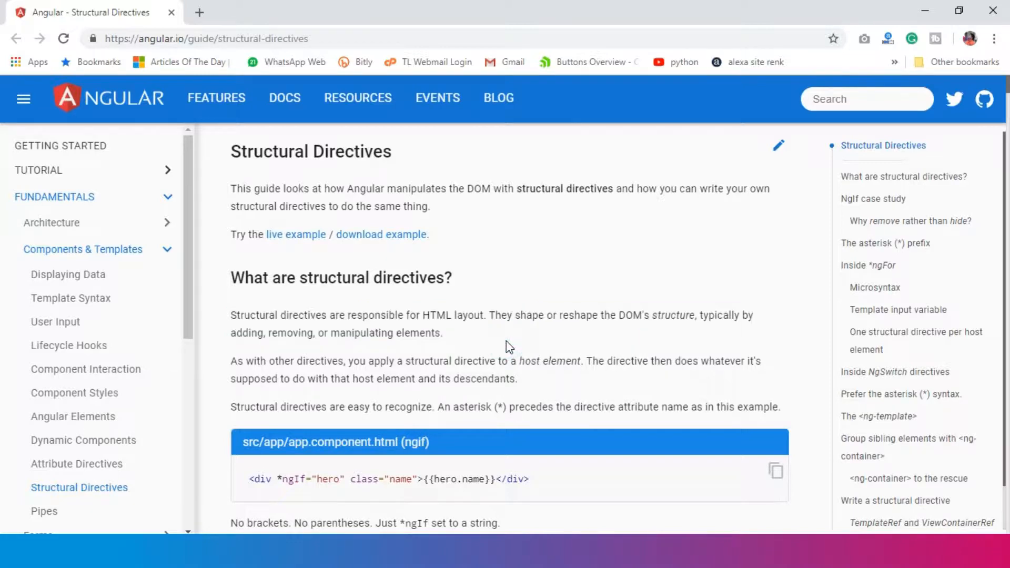
mouse_move(335, 347)
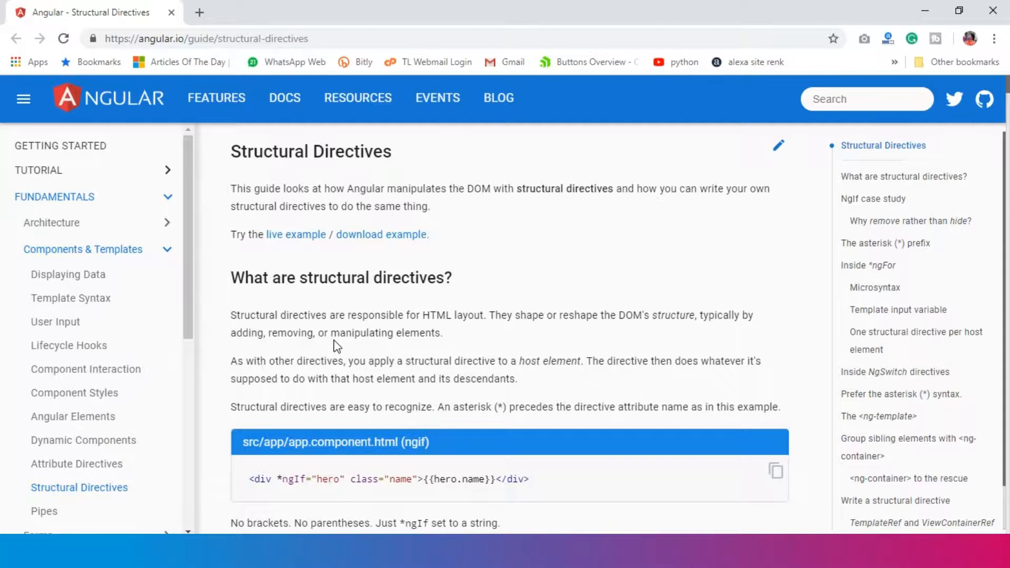
mouse_move(495, 356)
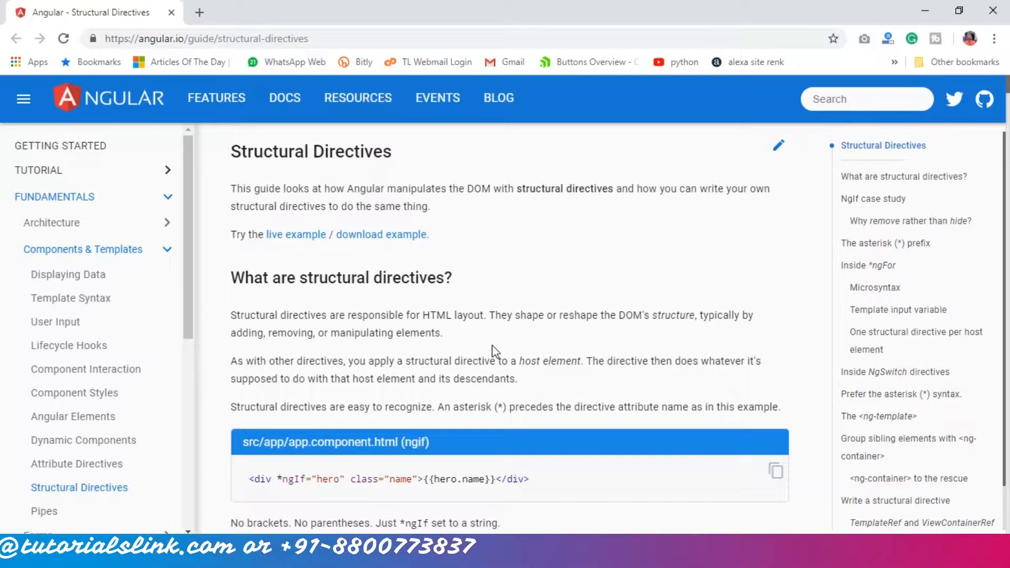
mouse_move(447, 252)
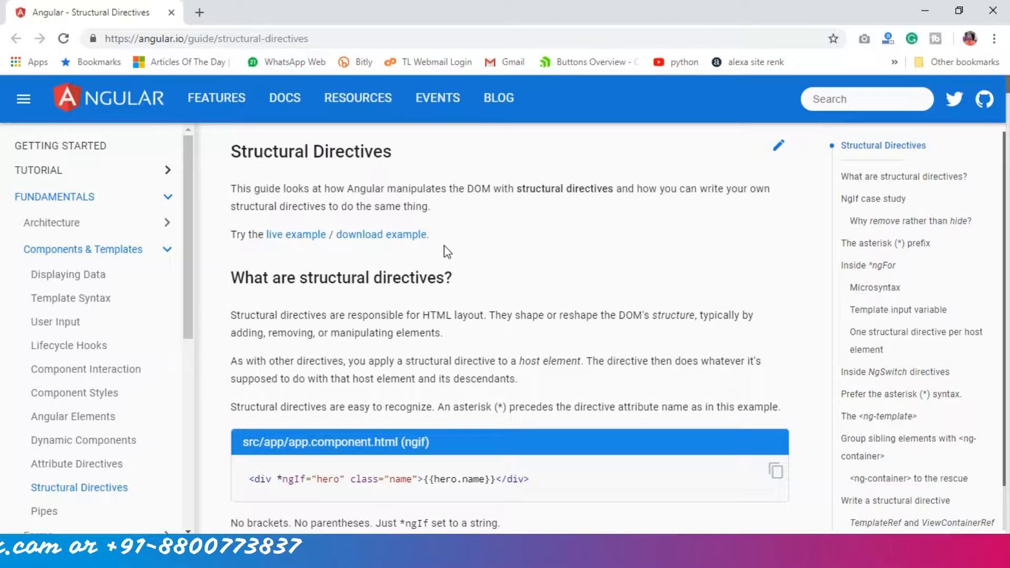
scroll("down", 3)
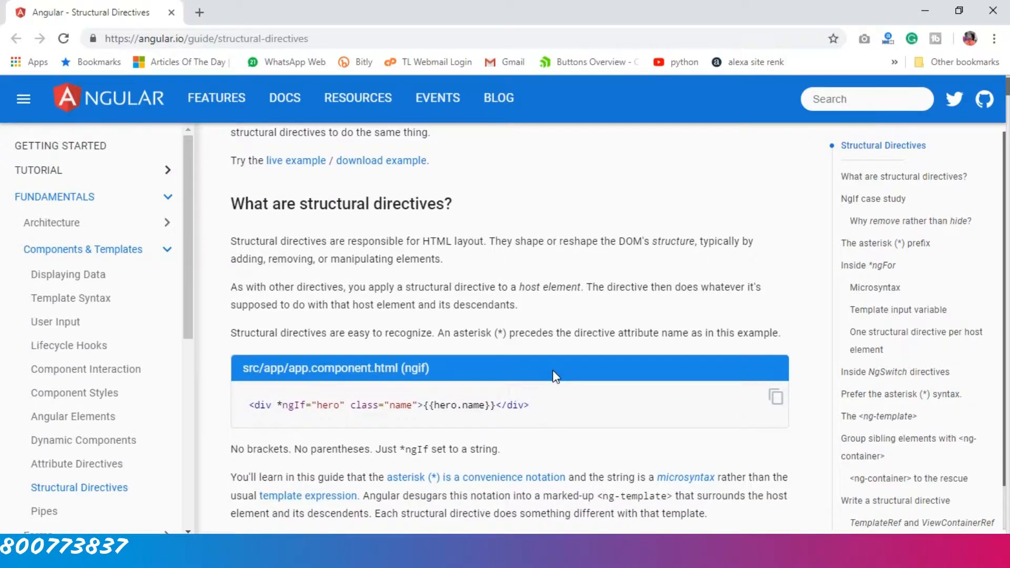
mouse_move(234, 324)
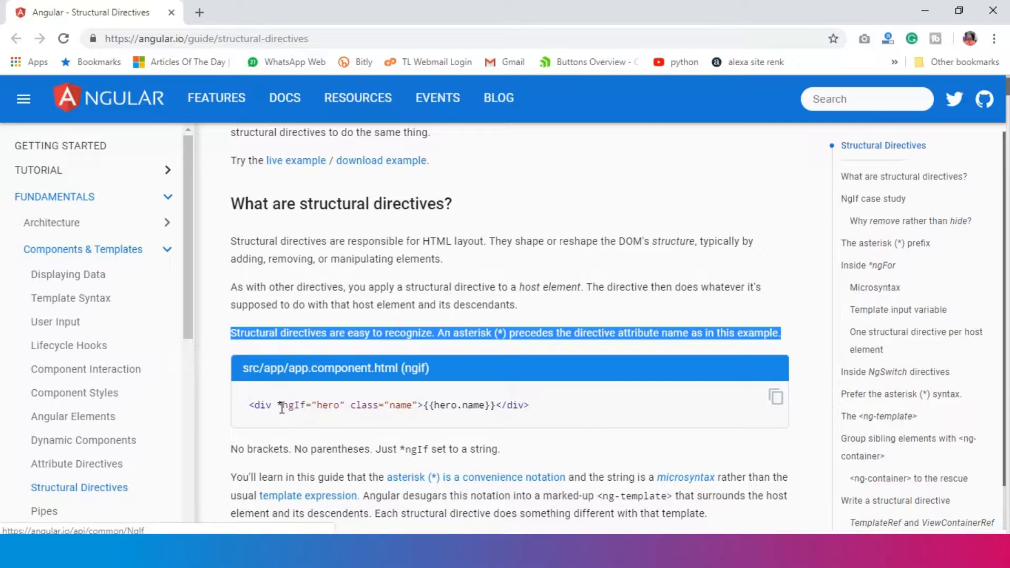
mouse_move(502, 444)
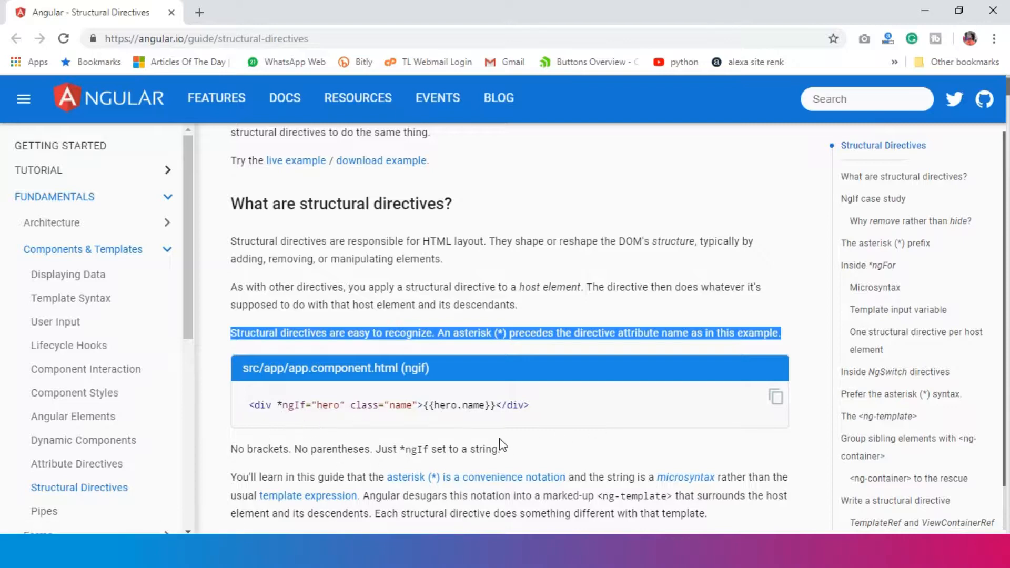
mouse_move(543, 431)
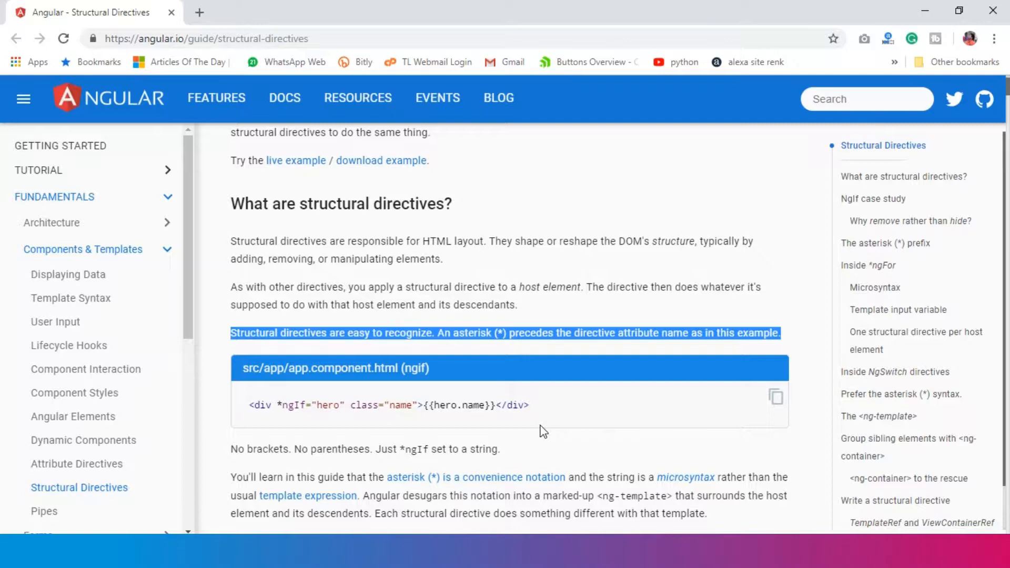
scroll("down", 3)
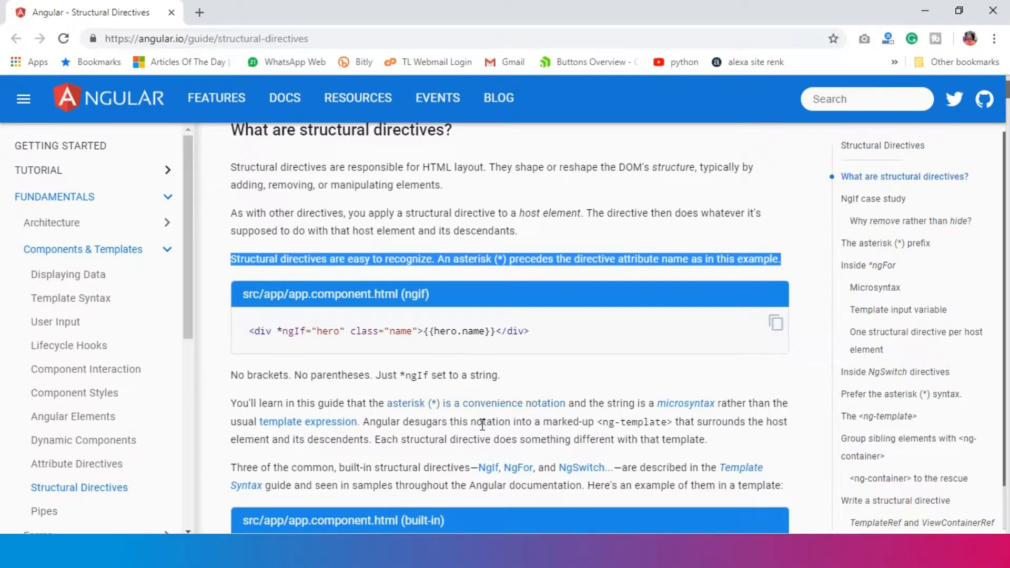
Step: Select 'Three of the common, built-in structural directives', then scroll back up to the heading
left_click(233, 468)
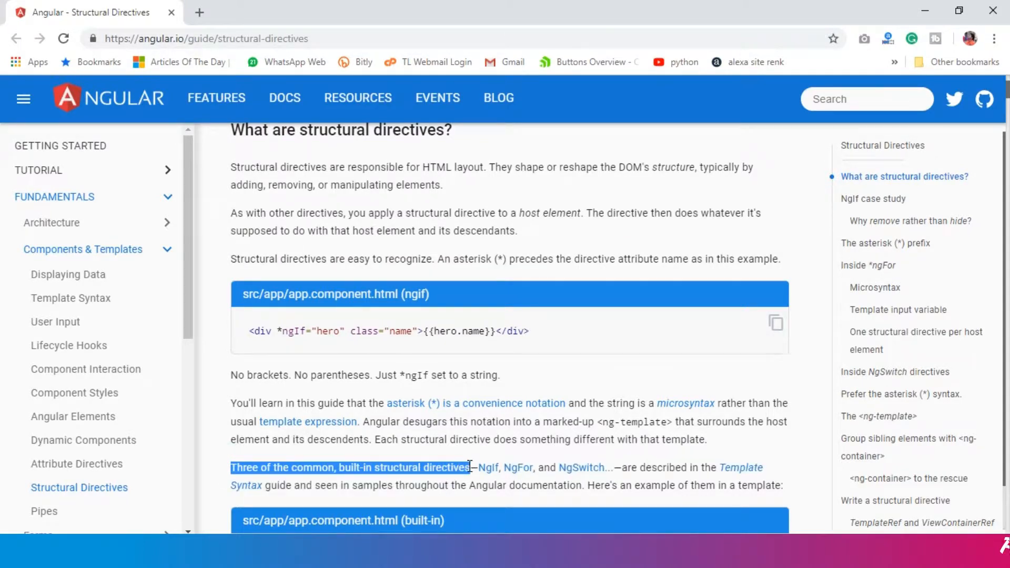
mouse_move(488, 478)
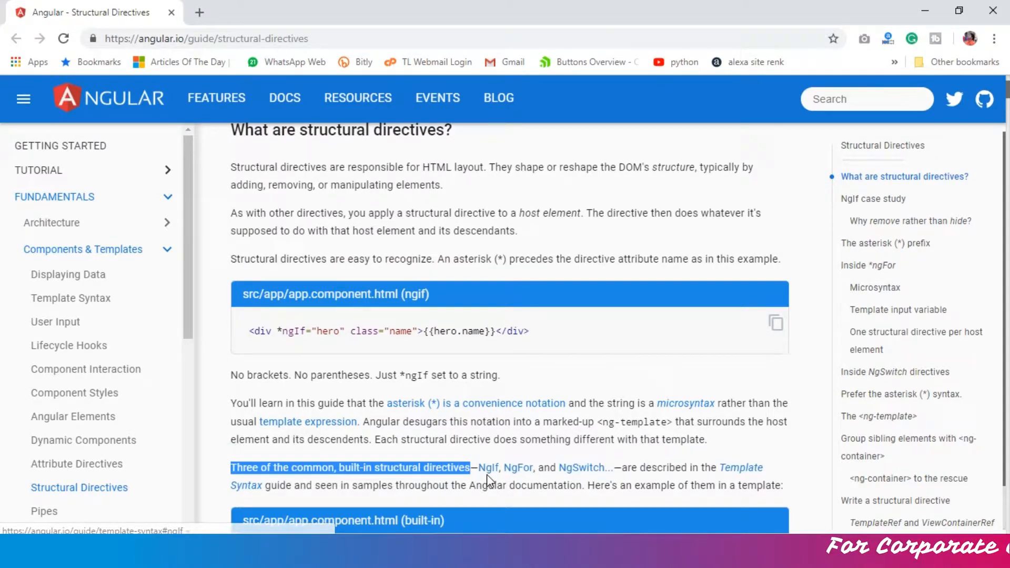
mouse_move(732, 439)
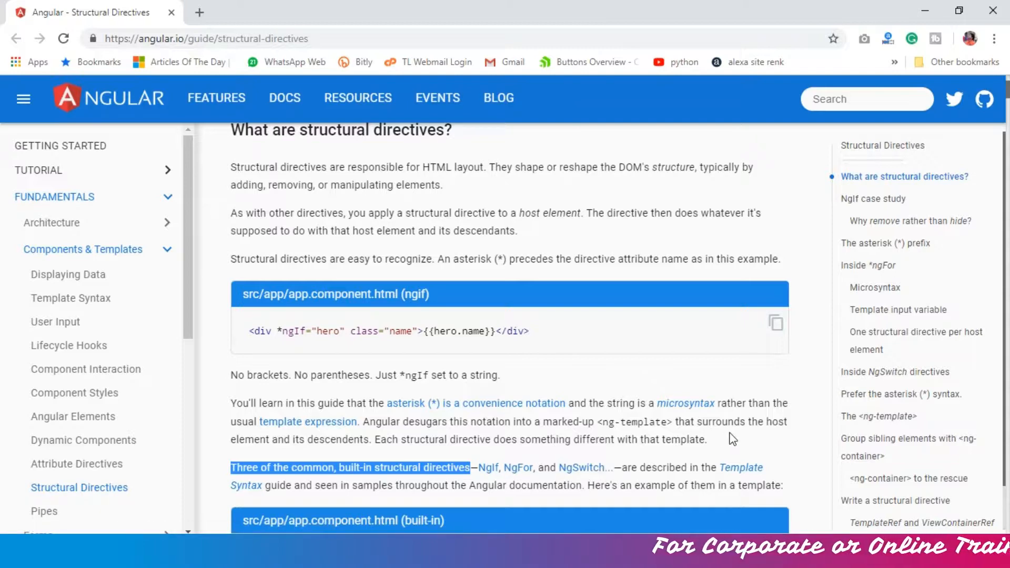
mouse_move(734, 450)
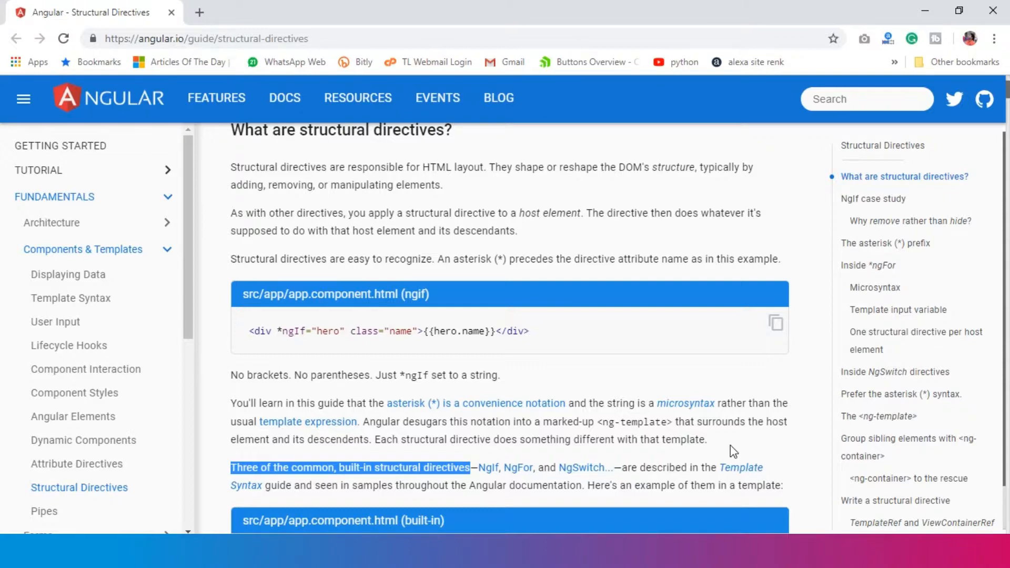
scroll("up", 3)
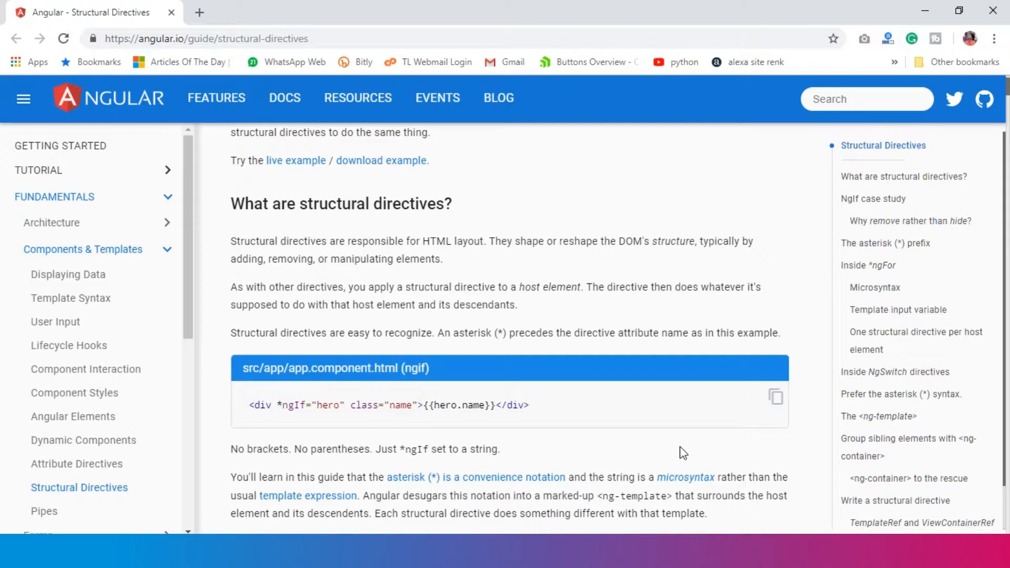